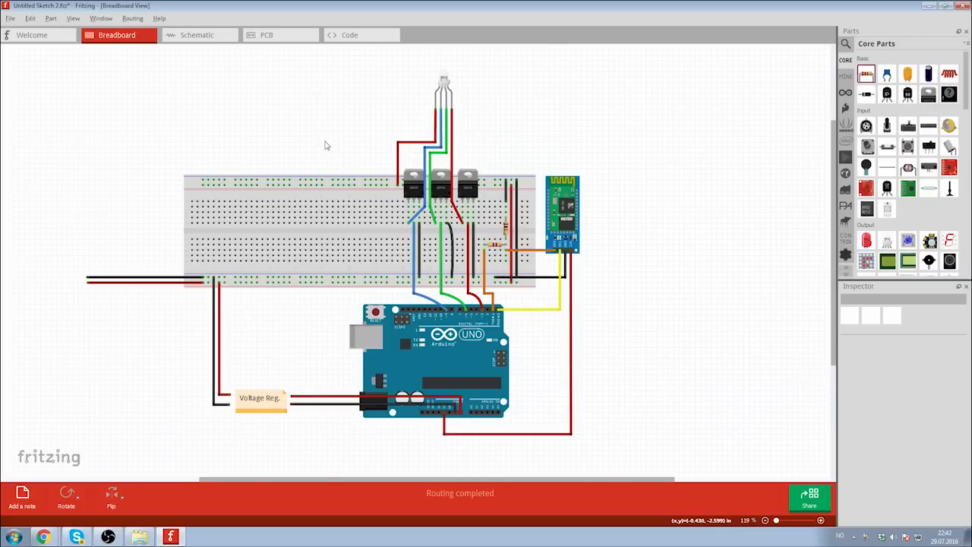
mouse_move(340, 112)
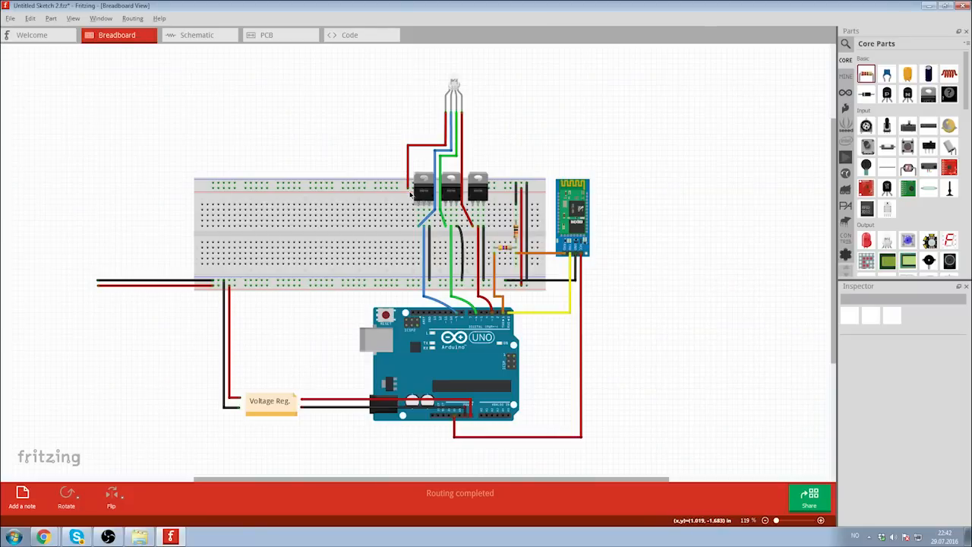
mouse_move(387, 176)
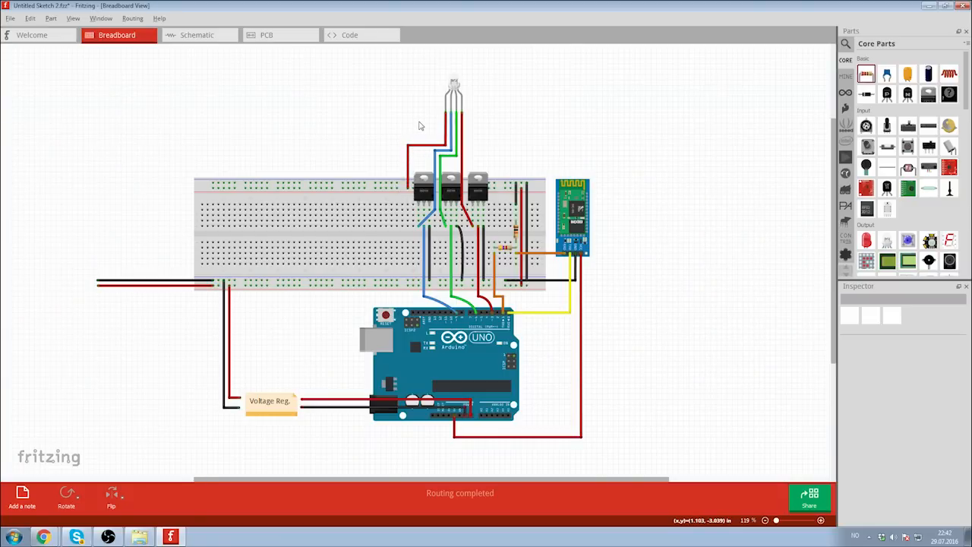
mouse_move(468, 117)
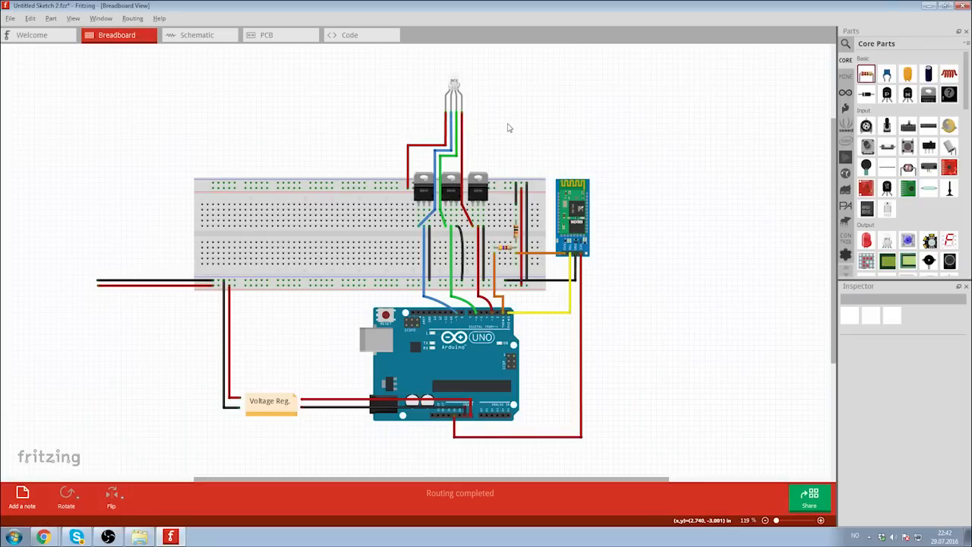
mouse_move(473, 128)
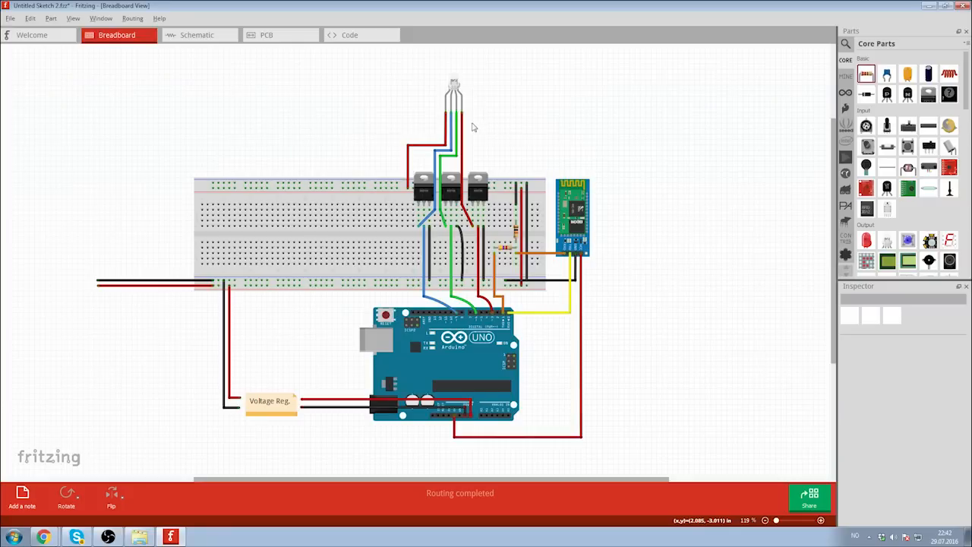
mouse_move(516, 155)
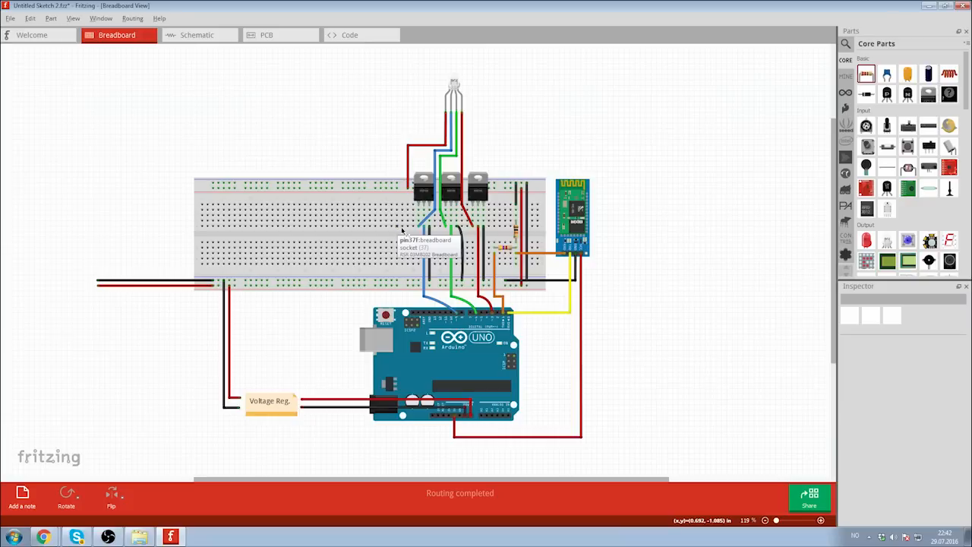
mouse_move(513, 140)
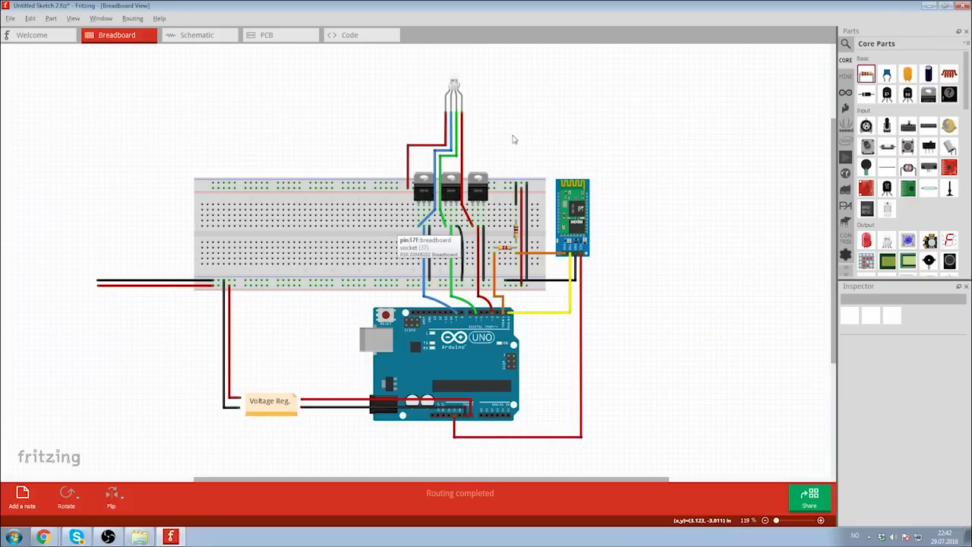
mouse_move(535, 108)
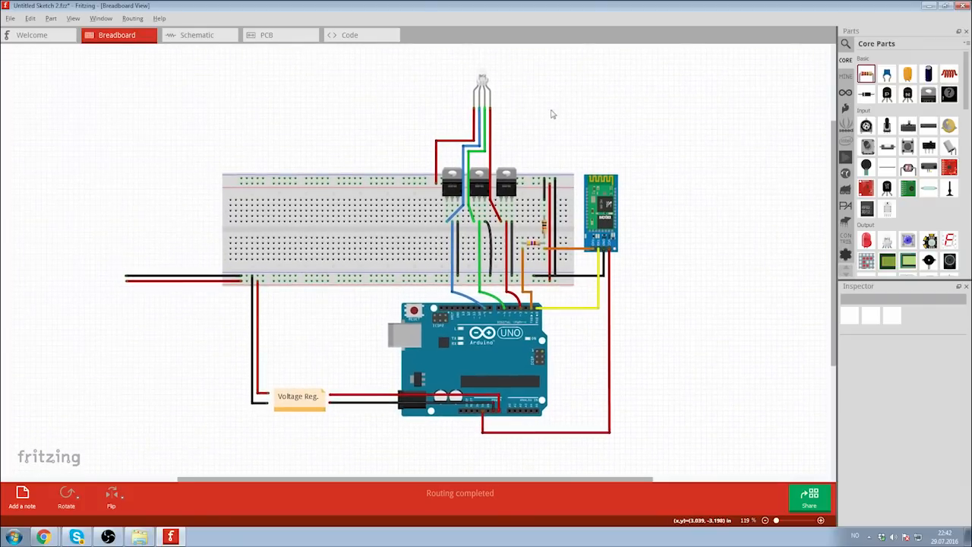
mouse_move(568, 350)
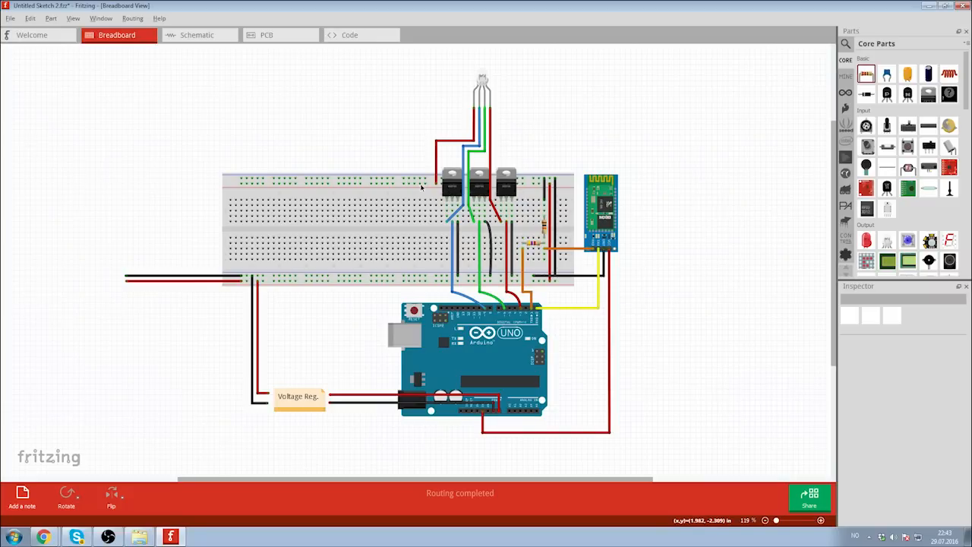
mouse_move(419, 188)
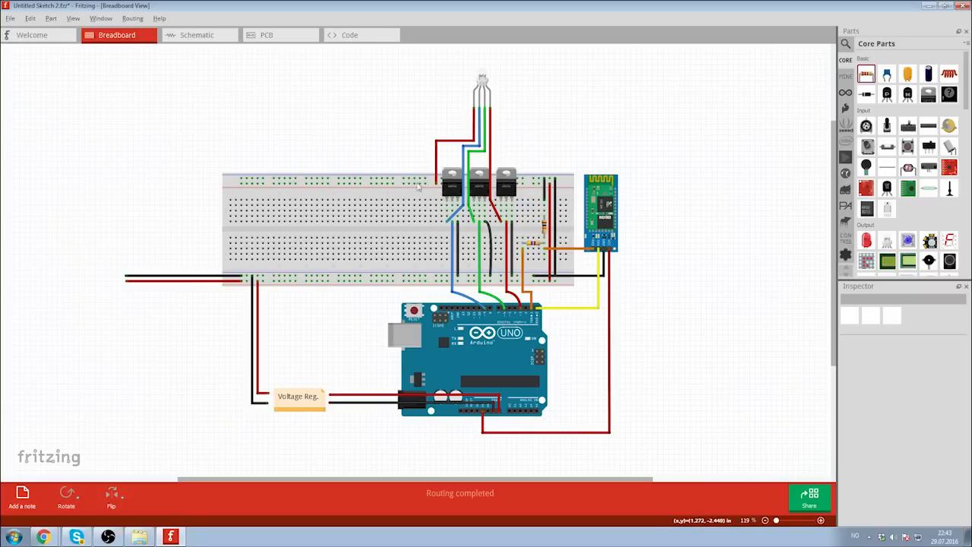
mouse_move(383, 219)
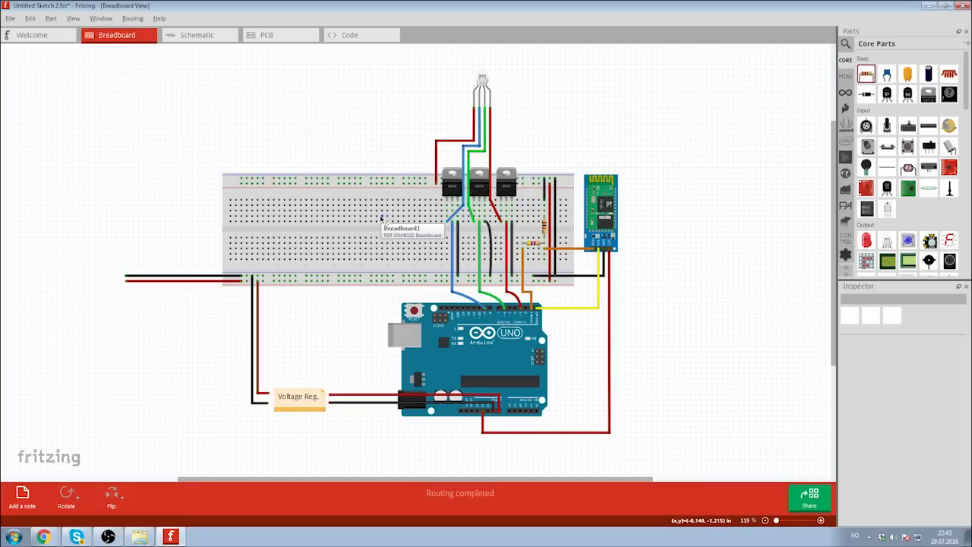
mouse_move(493, 322)
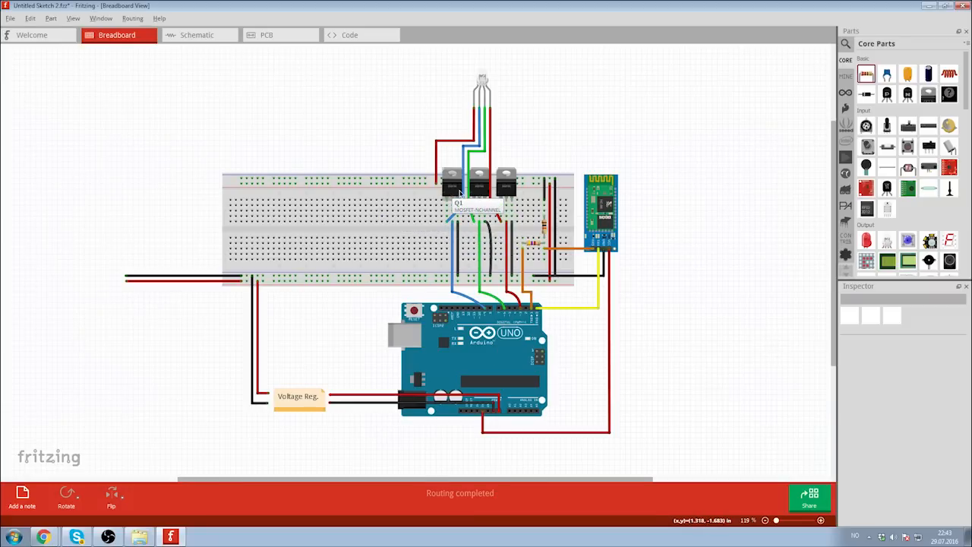
mouse_move(453, 160)
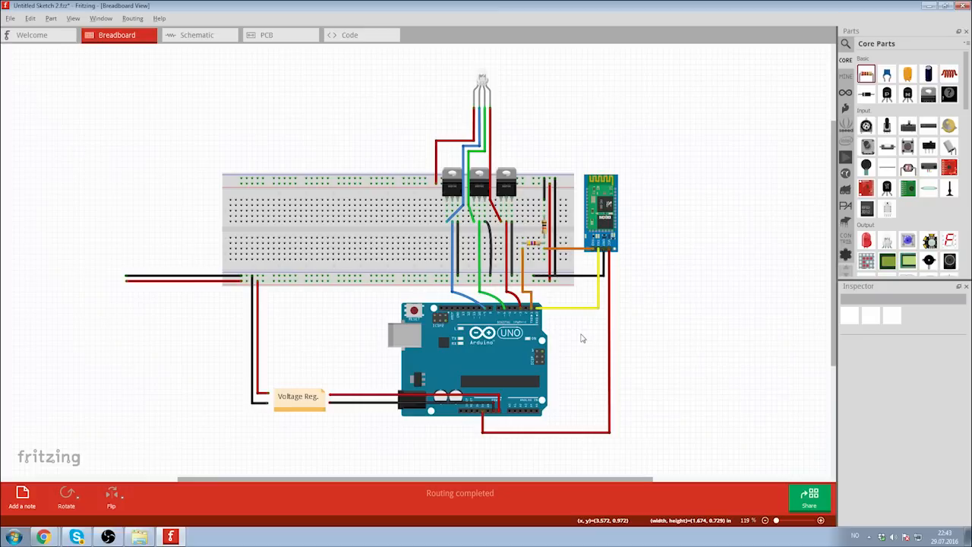
mouse_move(448, 189)
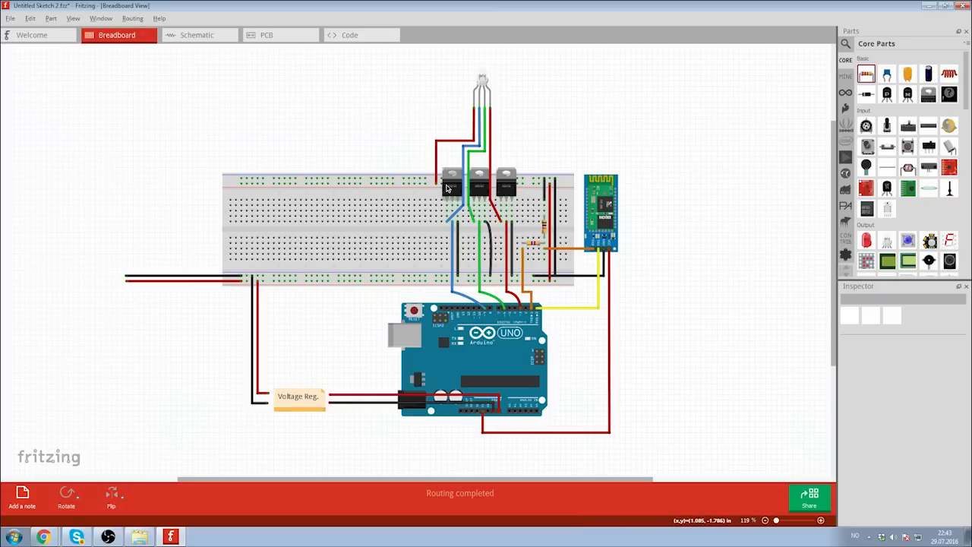
mouse_move(453, 191)
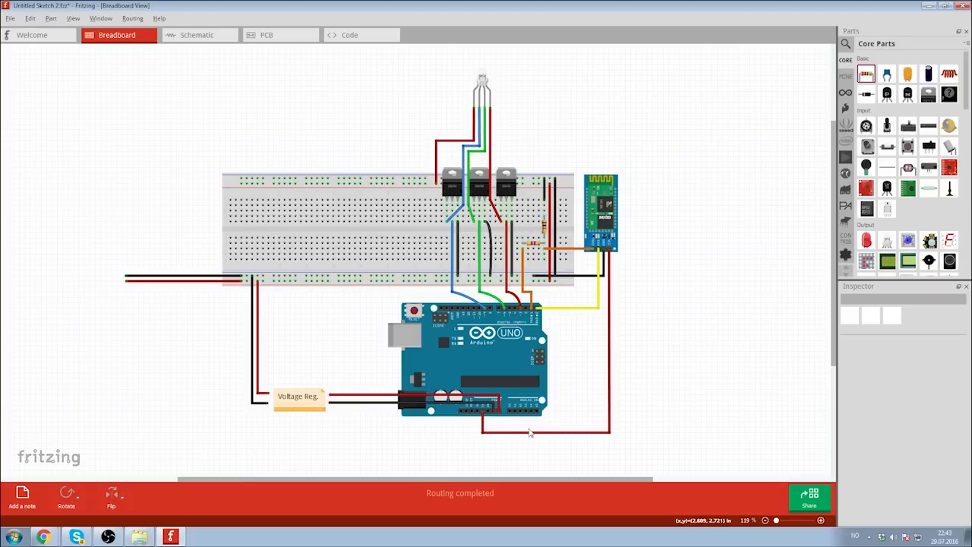
mouse_move(574, 373)
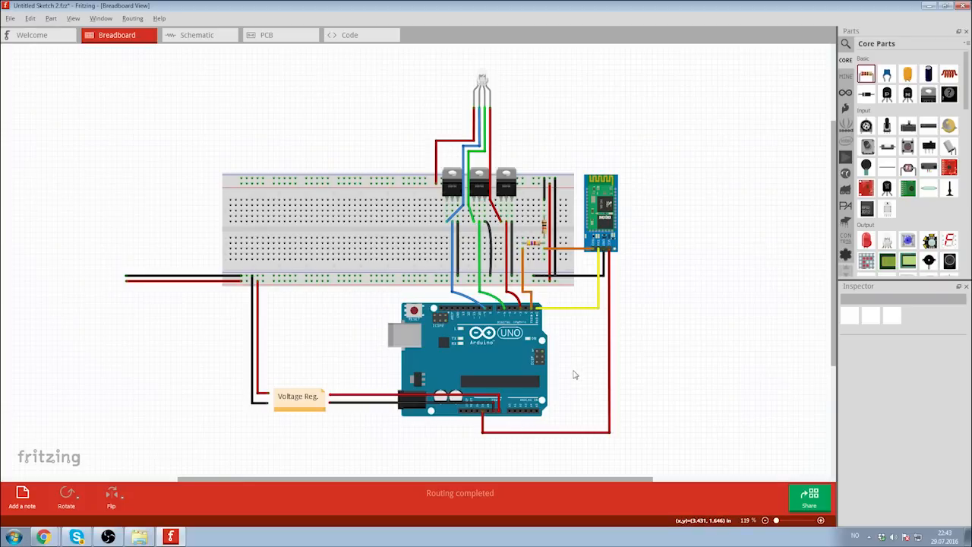
mouse_move(556, 380)
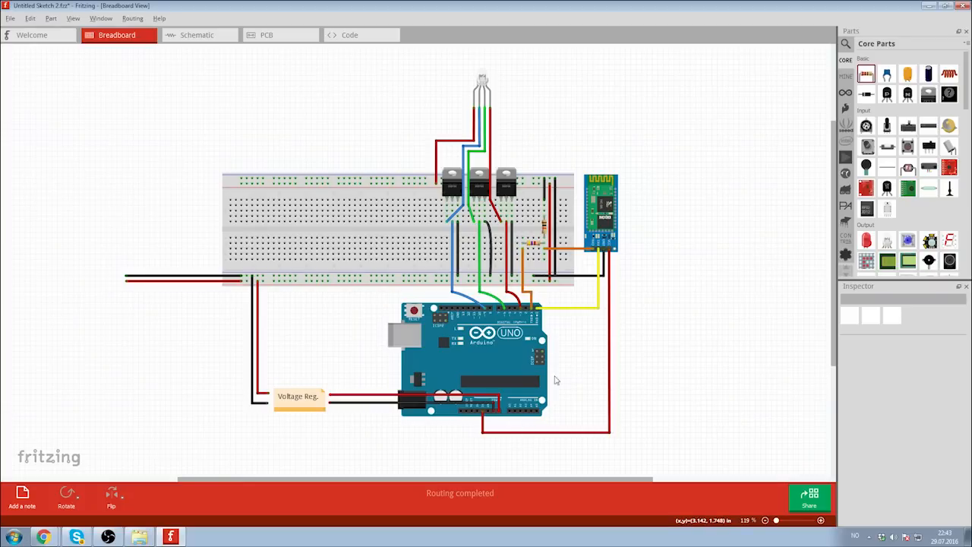
mouse_move(607, 220)
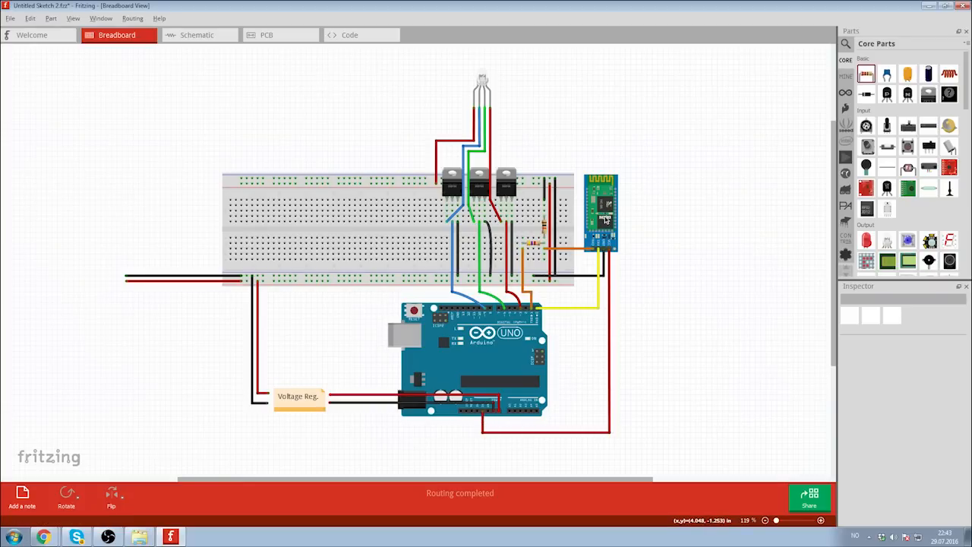
mouse_move(559, 442)
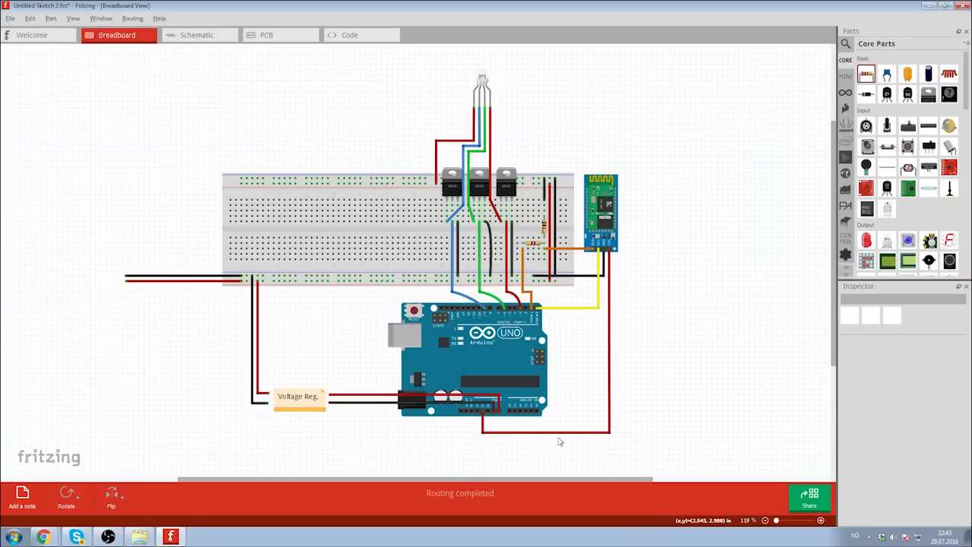
mouse_move(622, 240)
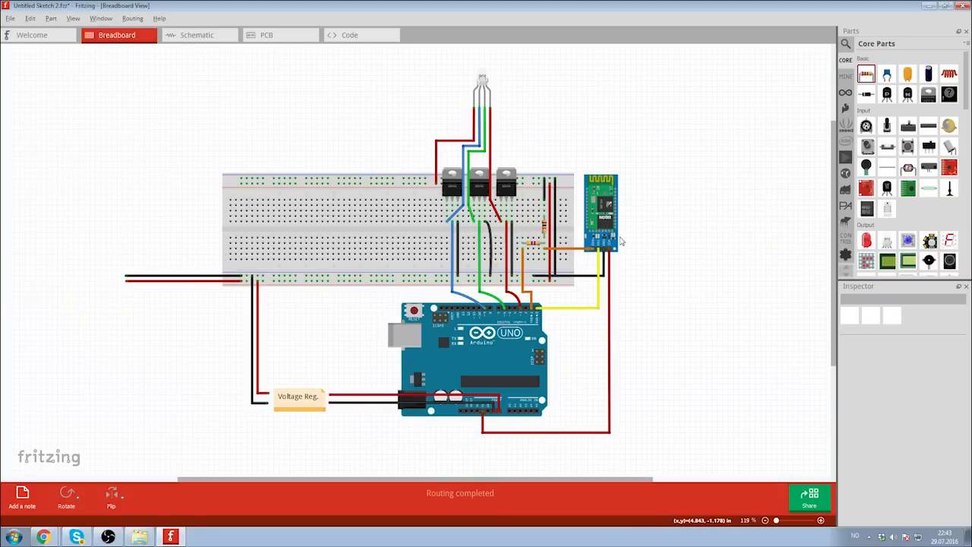
mouse_move(666, 236)
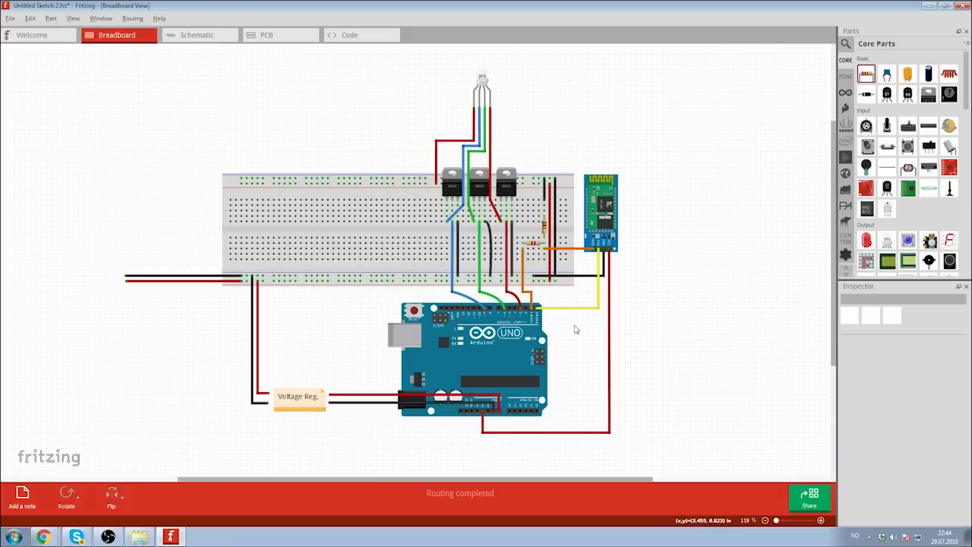
mouse_move(571, 325)
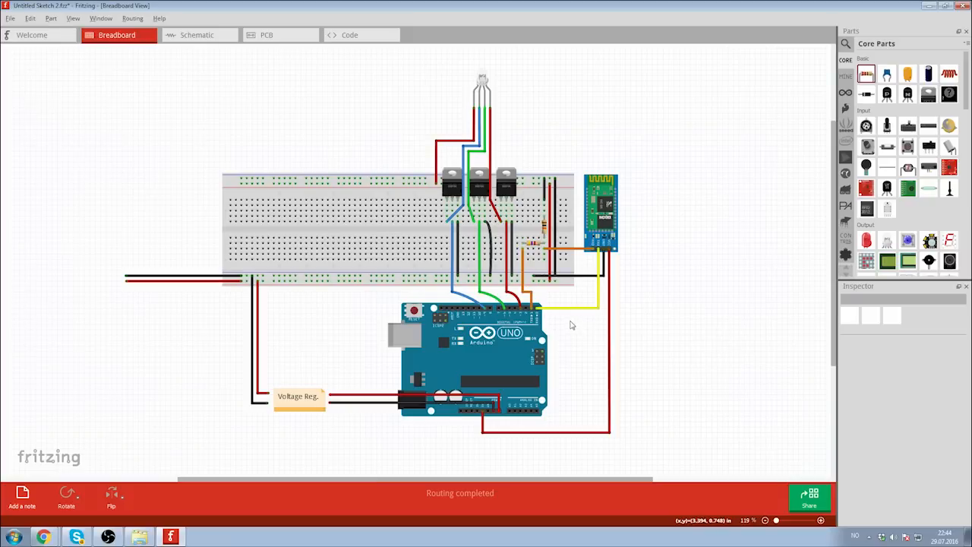
mouse_move(586, 268)
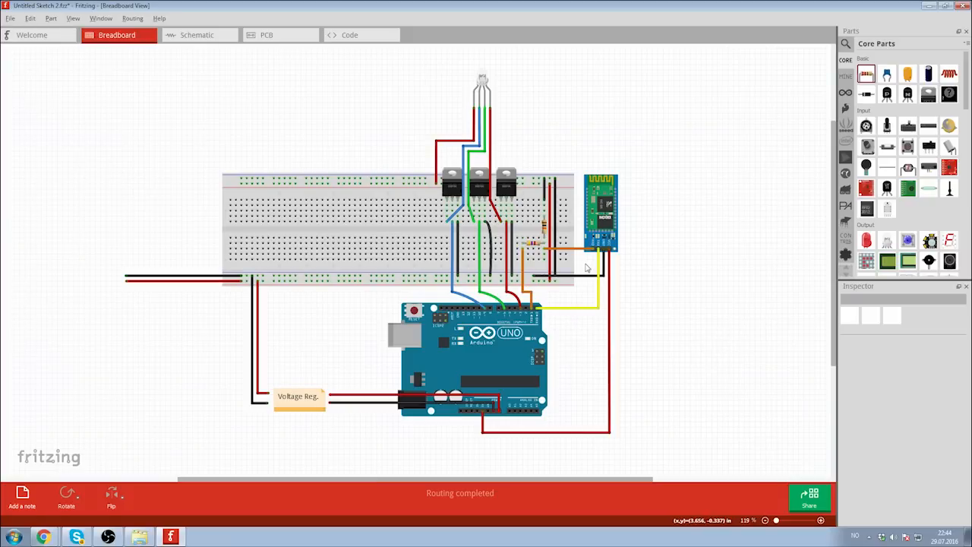
mouse_move(575, 272)
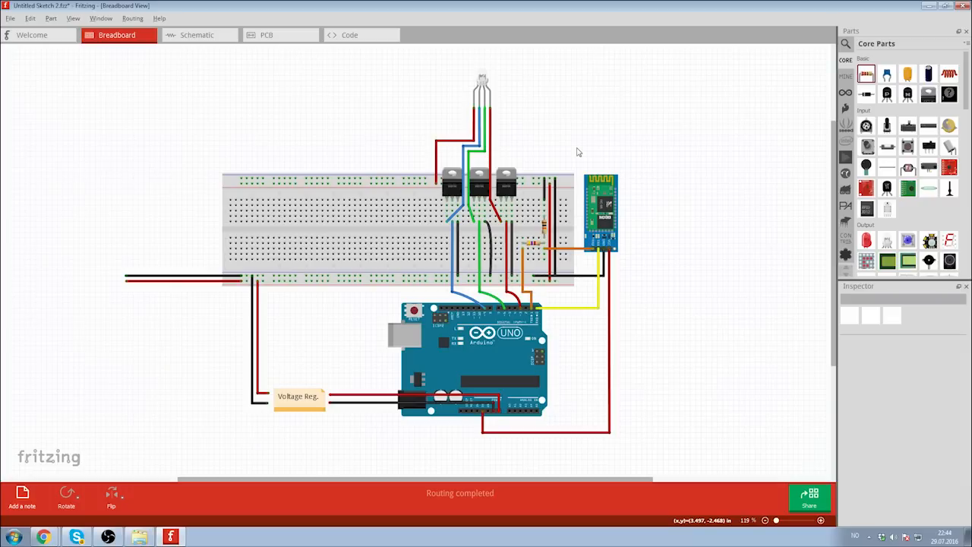
mouse_move(641, 188)
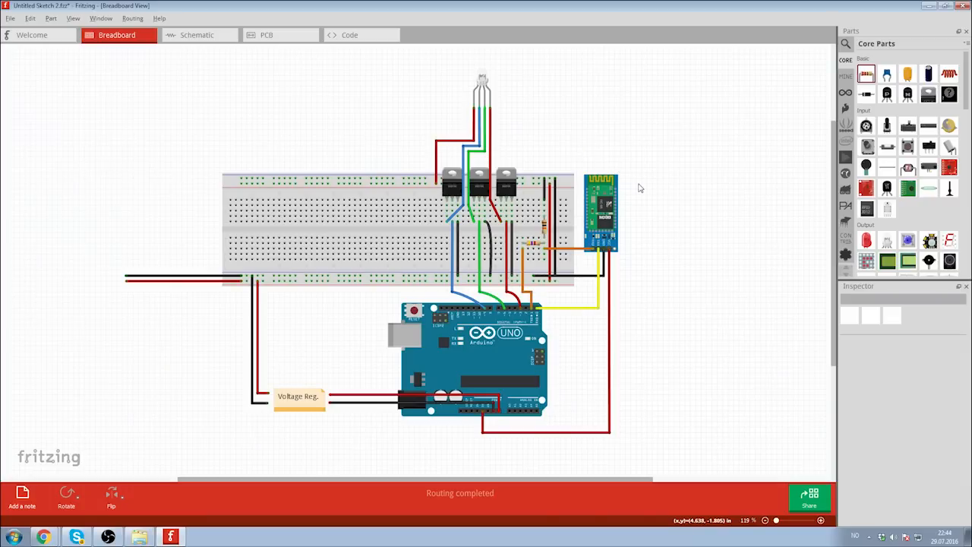
Pan the breadboard view across the finished circuit with the HC-06, MOSFETs and regulator
drag(641, 188, 649, 154)
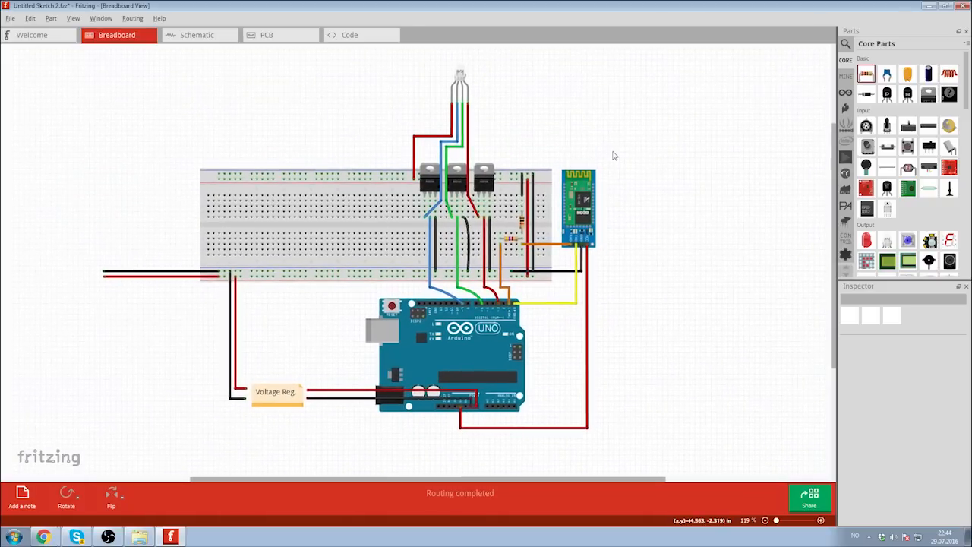
mouse_move(618, 141)
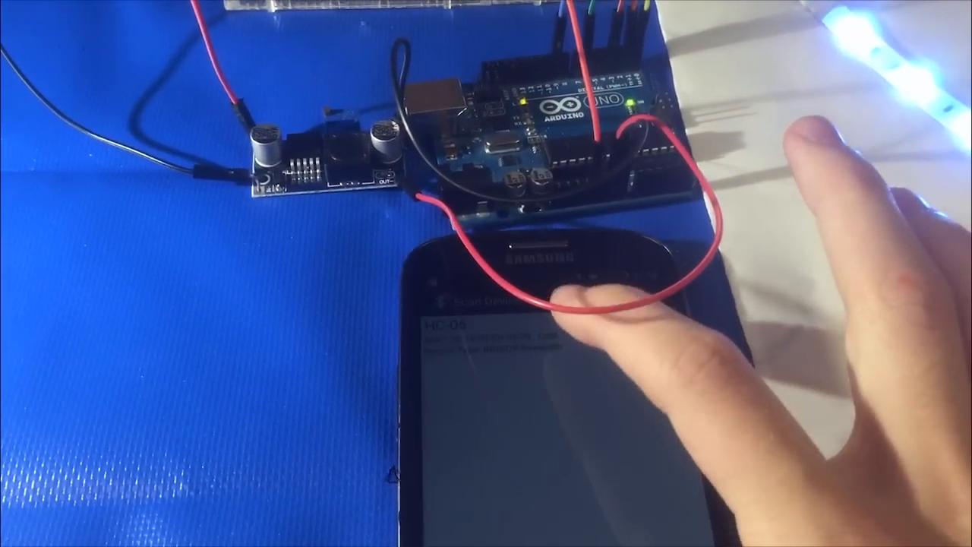
Connect the phone app to the HC-06 module and choose the stream communication mode
click(471, 327)
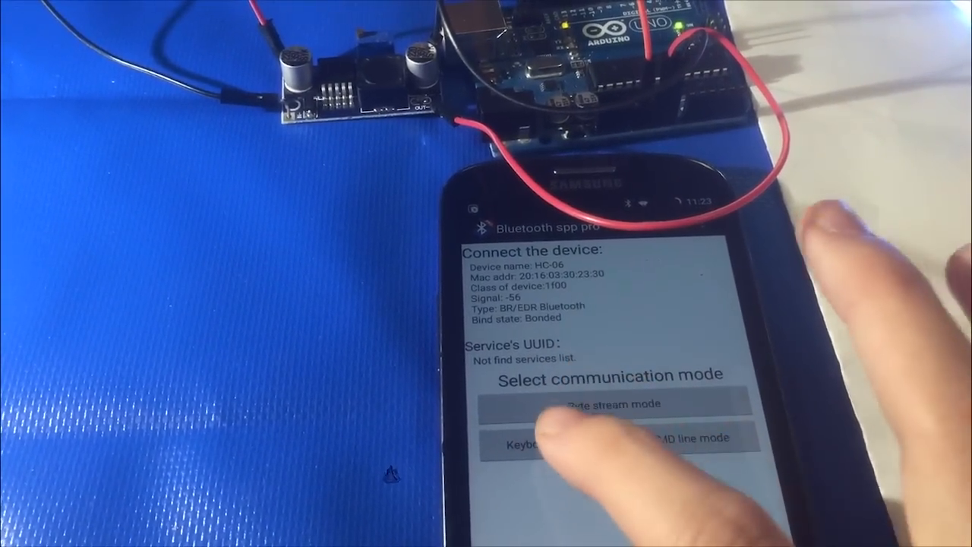
click(531, 444)
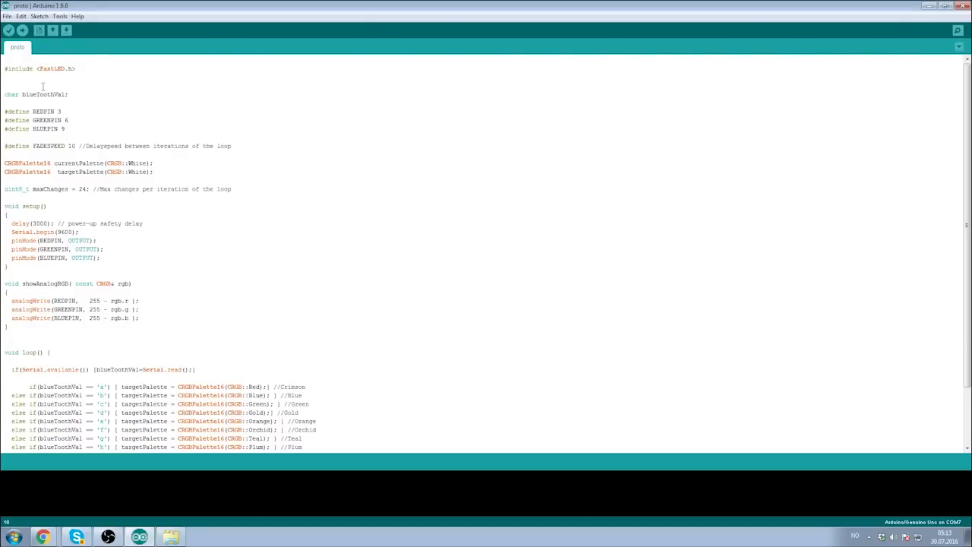
scroll(down, 3)
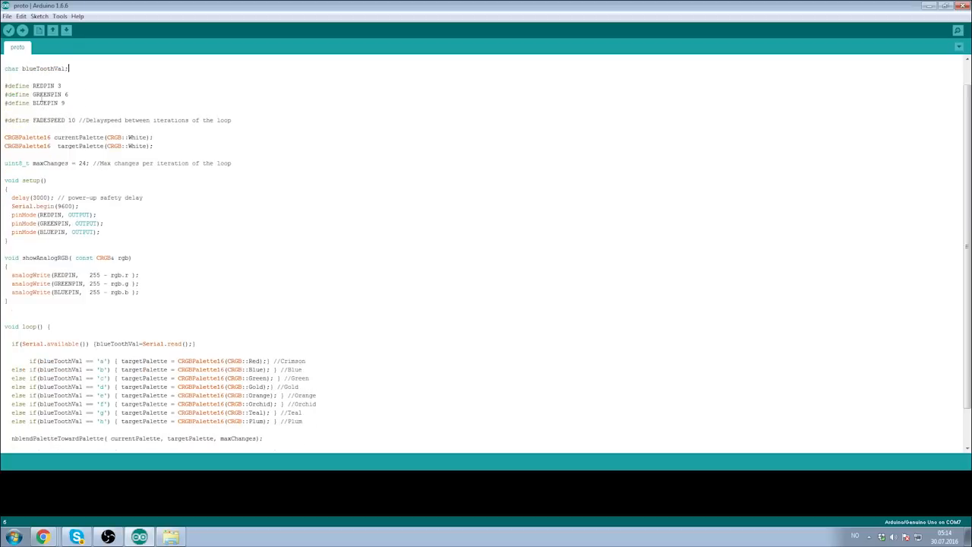
drag(5, 85, 70, 103)
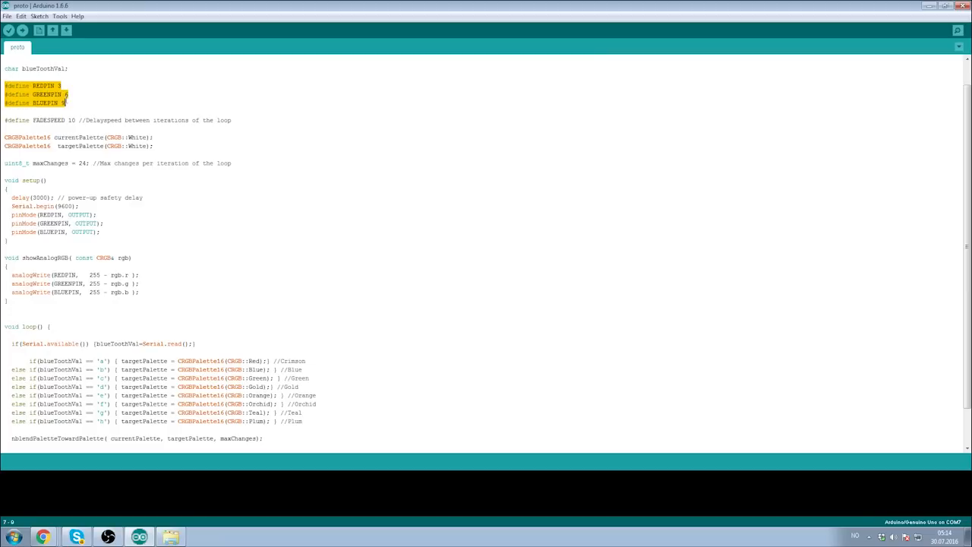
click(68, 103)
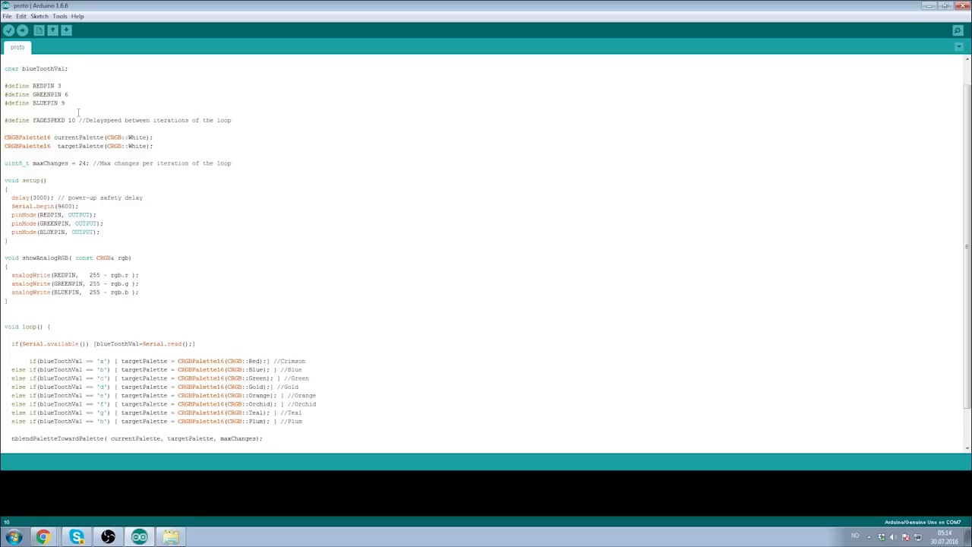
mouse_move(102, 109)
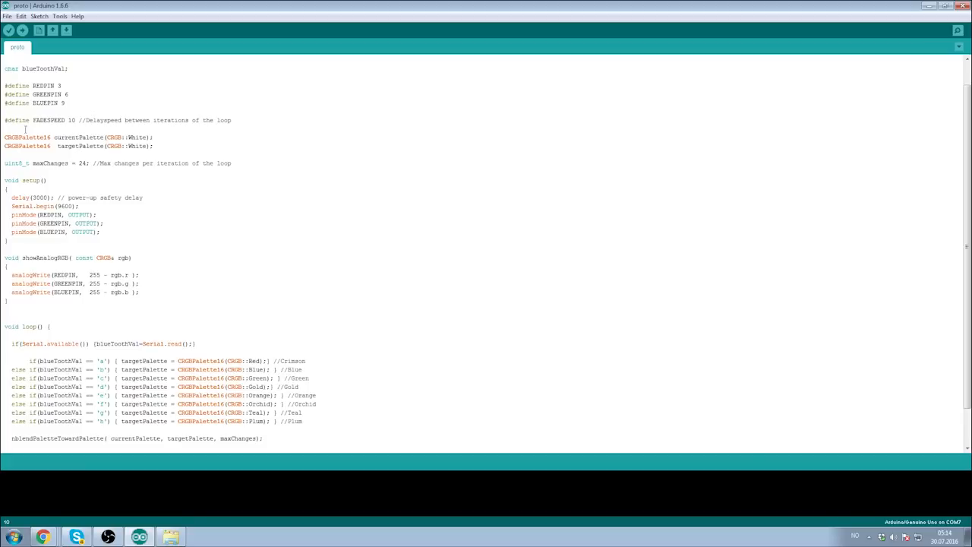
drag(4, 136, 118, 146)
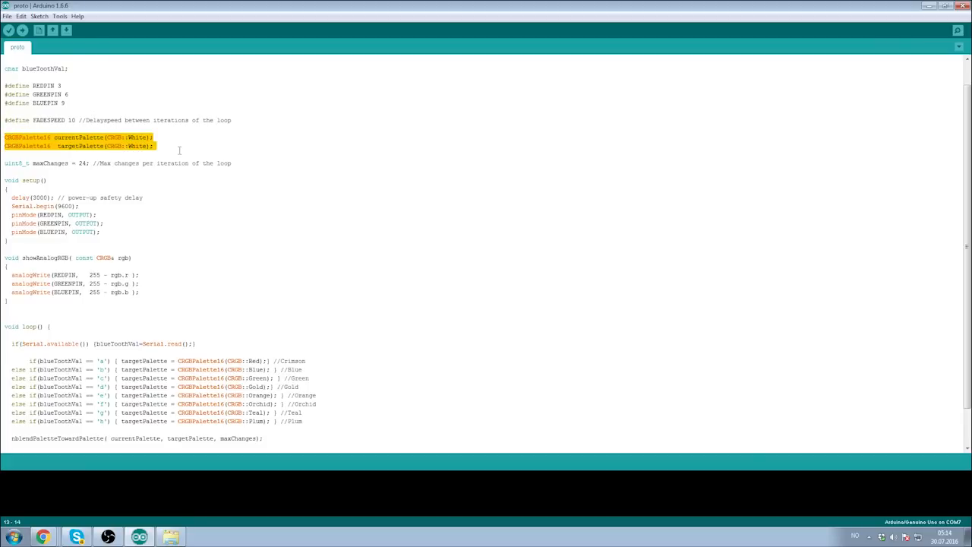
click(134, 136)
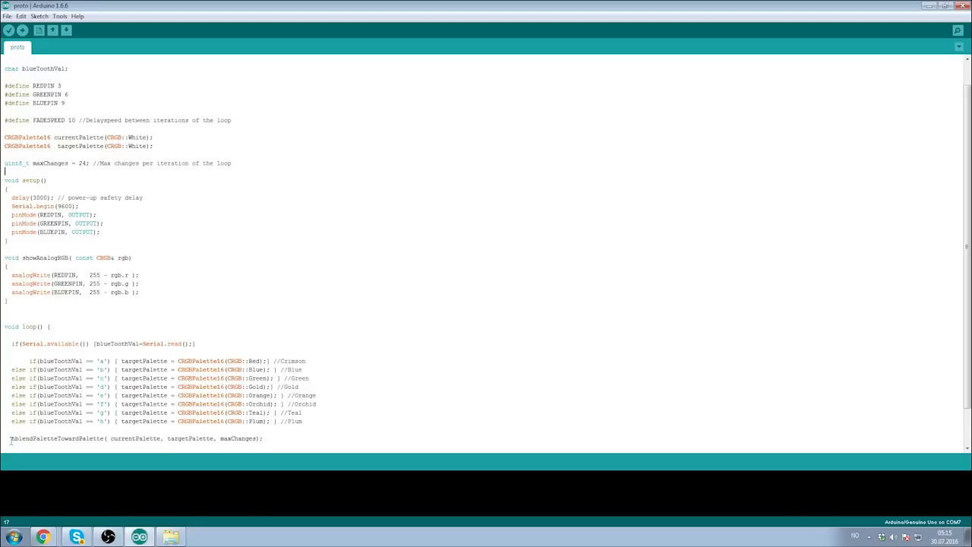
triple_click(137, 438)
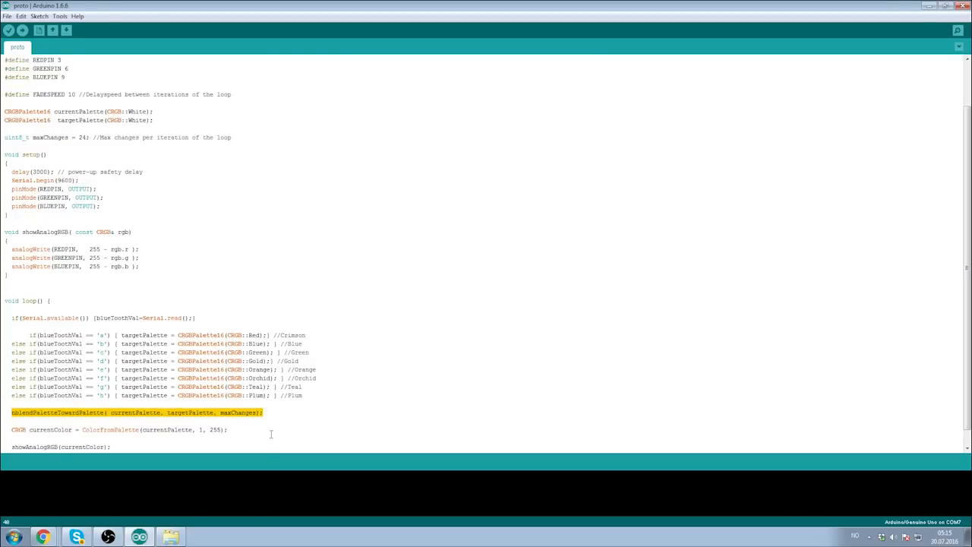
double_click(136, 413)
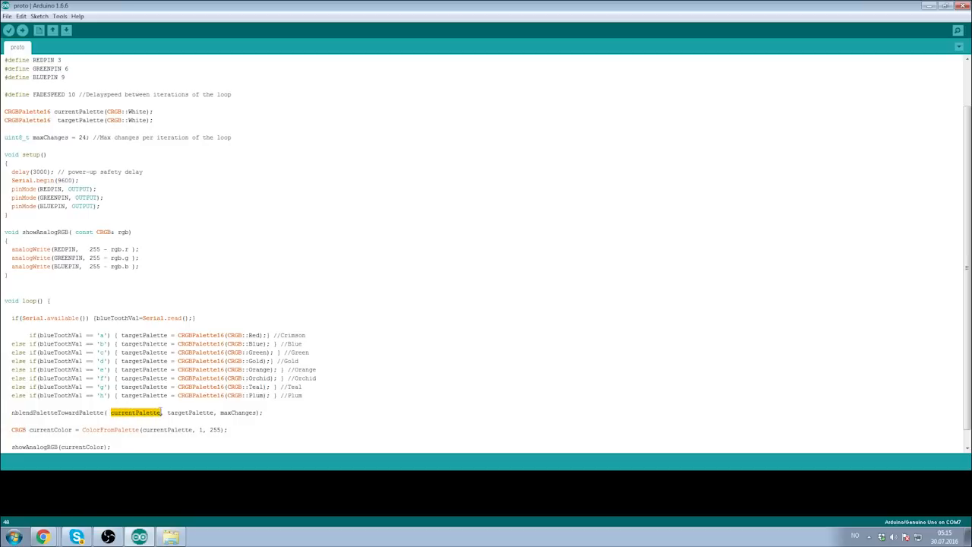
double_click(179, 412)
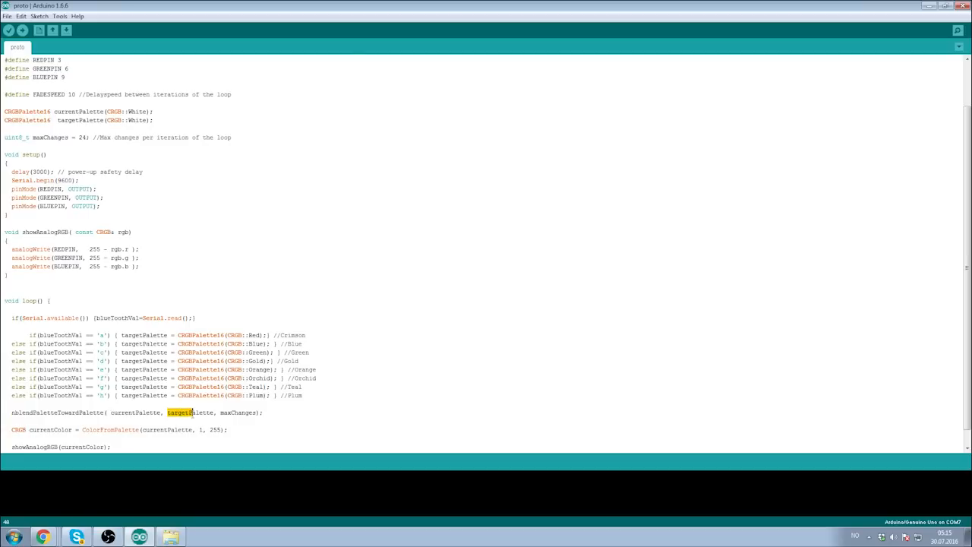
double_click(236, 413)
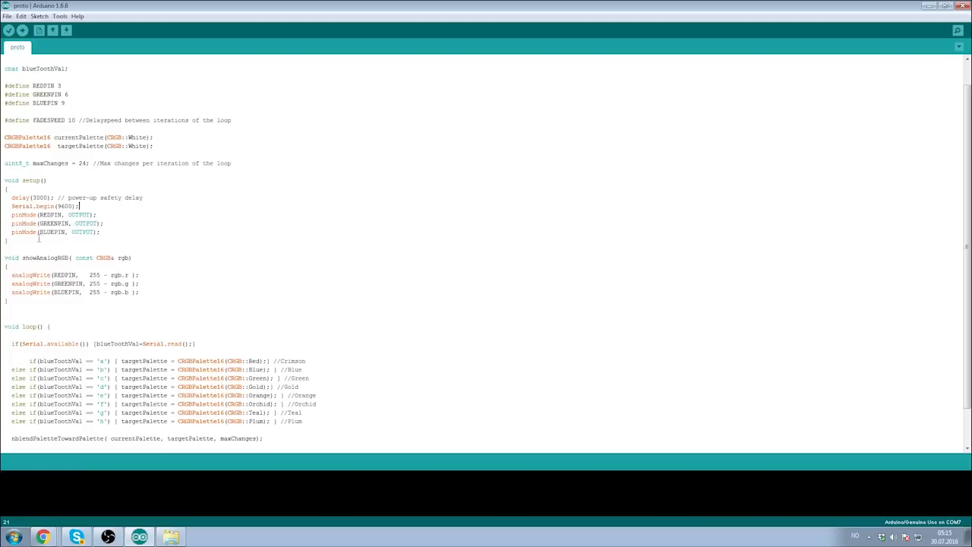
drag(12, 214, 112, 223)
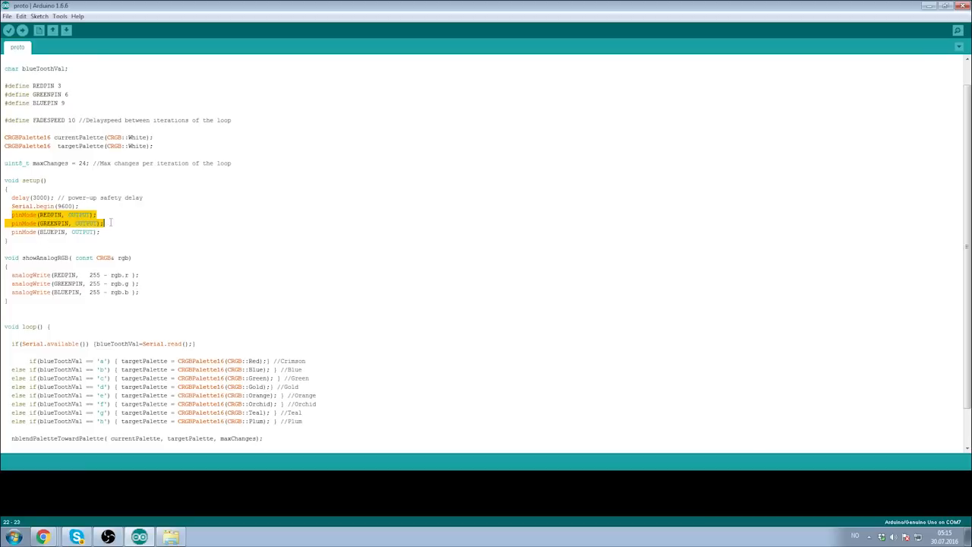
click(146, 231)
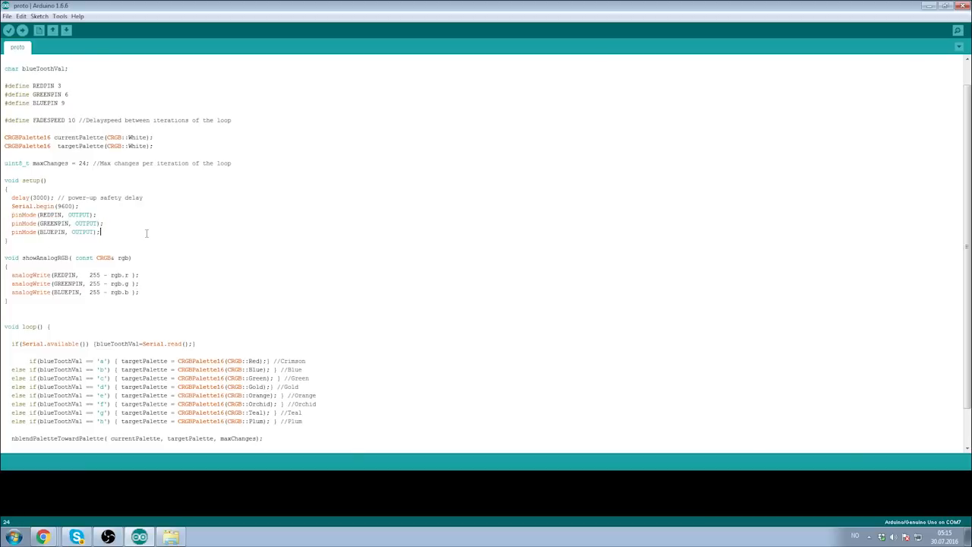
mouse_move(125, 241)
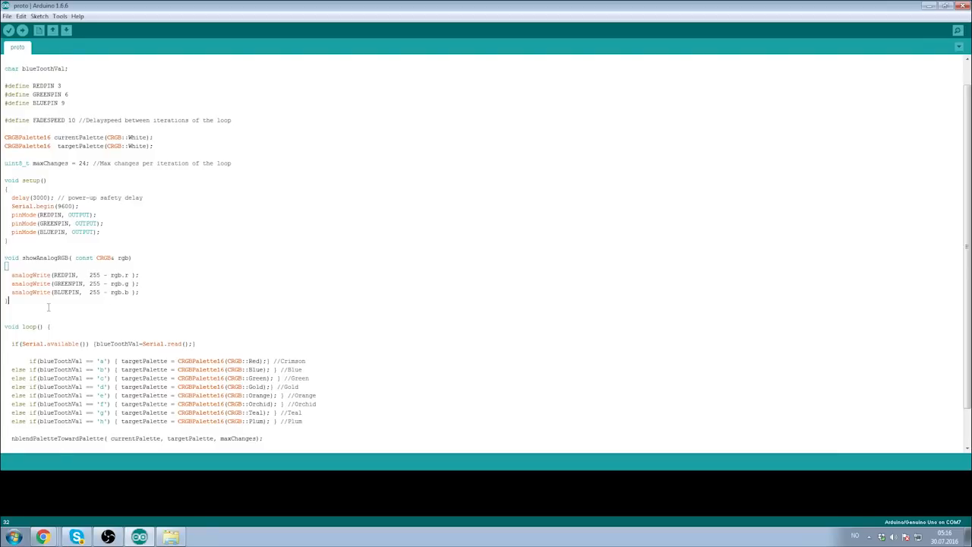
scroll(down, 3)
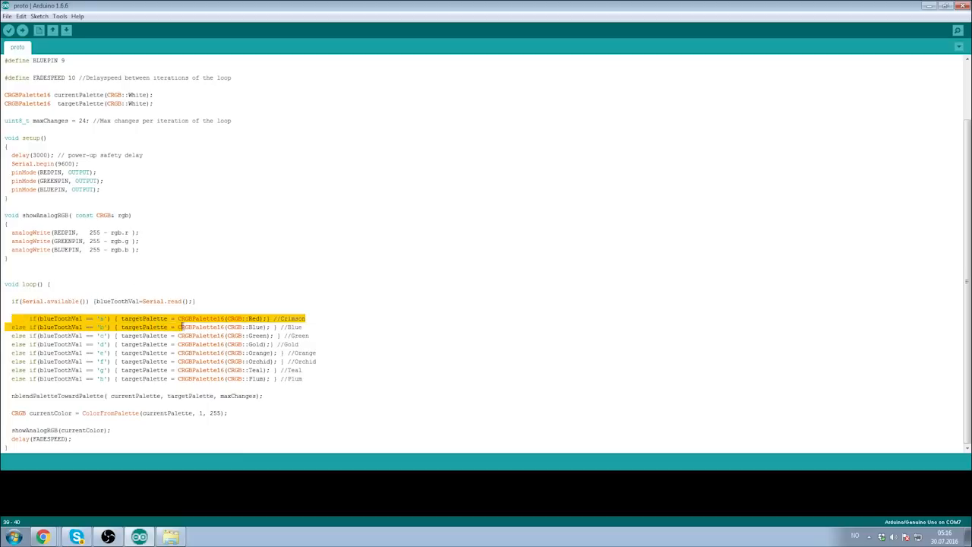
drag(183, 327, 327, 352)
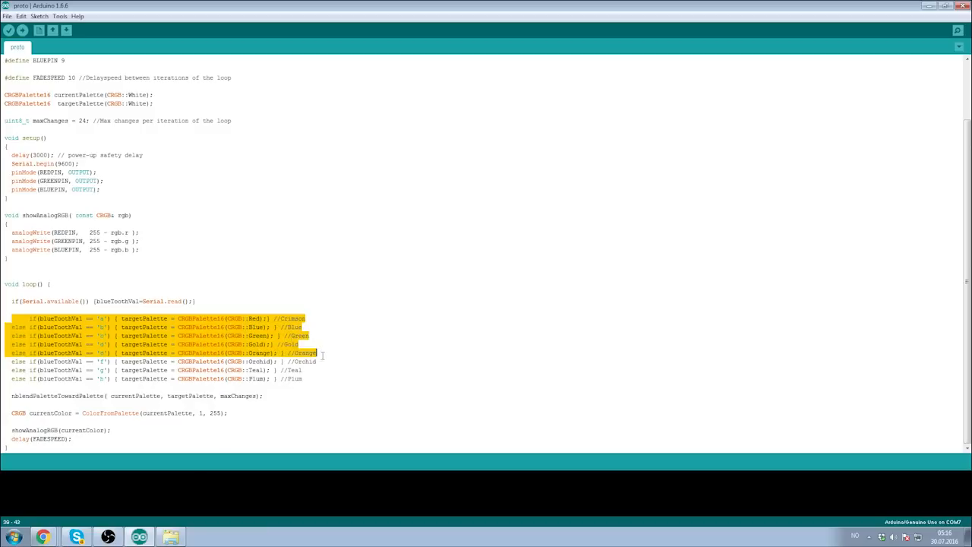
click(329, 375)
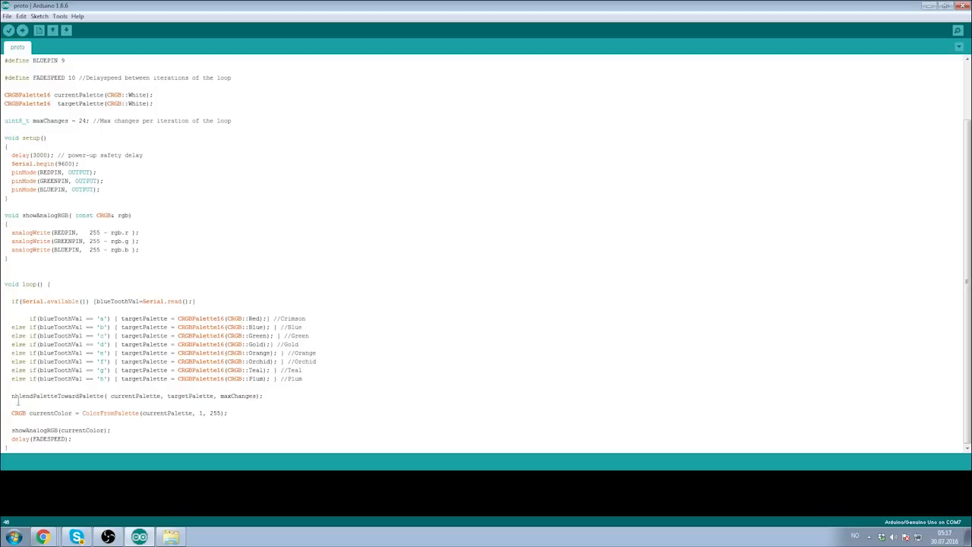
double_click(38, 395)
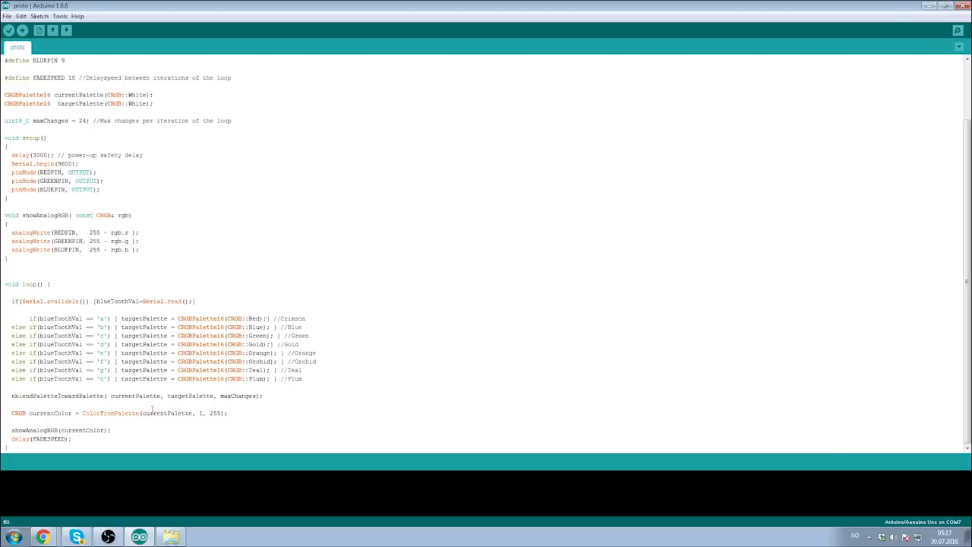
drag(167, 413, 228, 413)
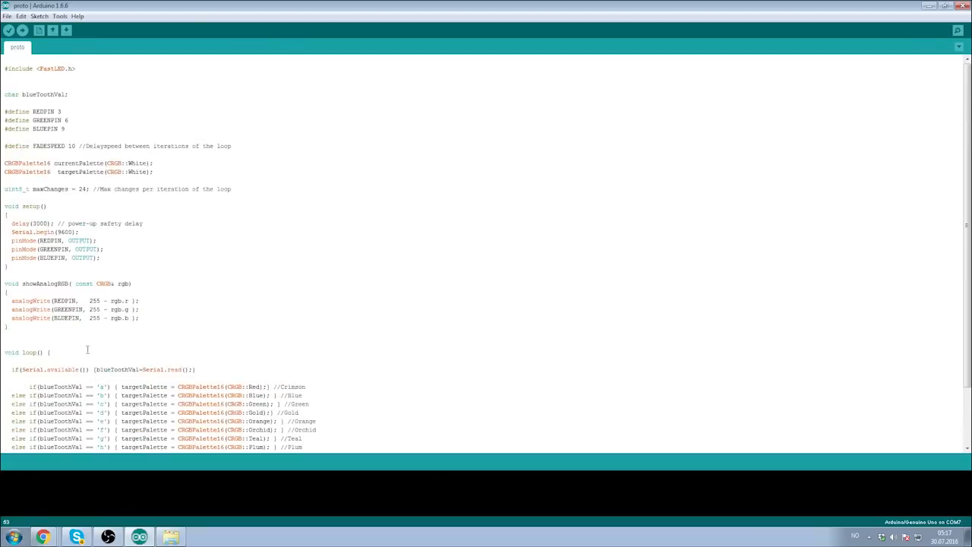
scroll(down, 3)
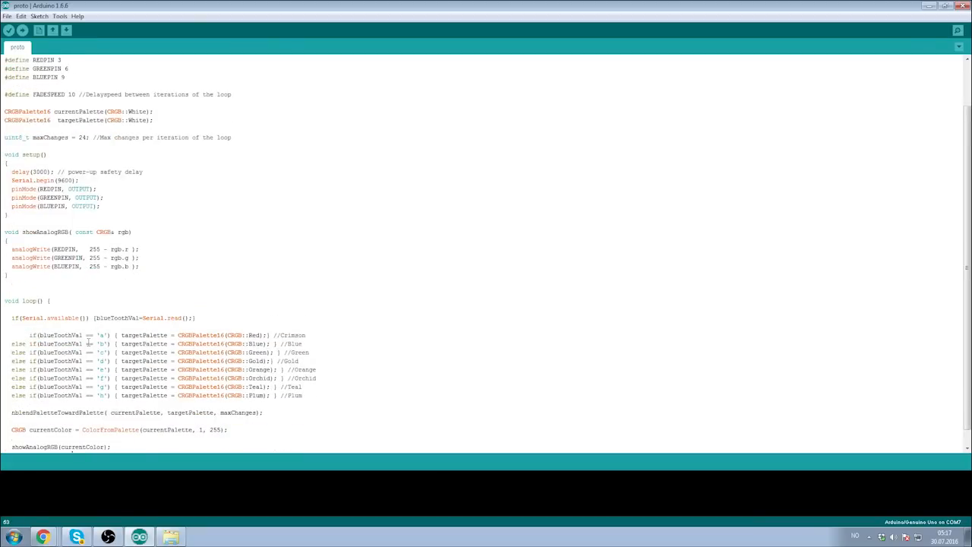